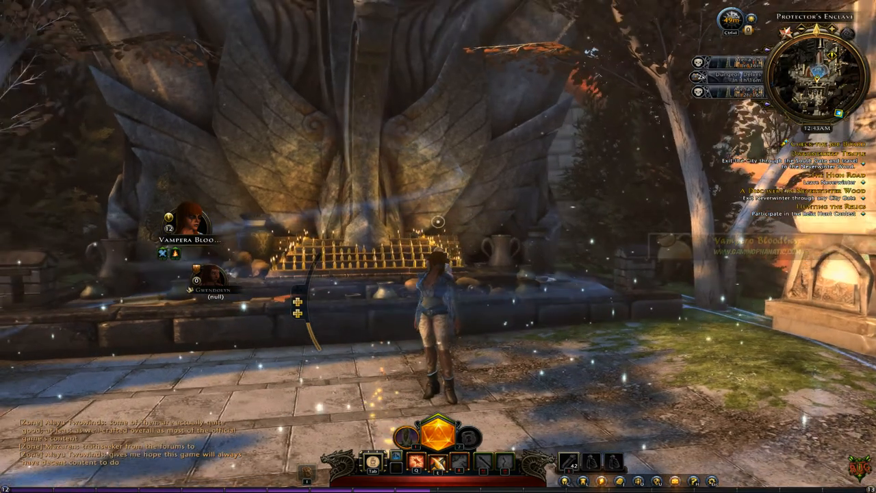
# Step: Enter HUD rearranging mode from the Game menu so every panel becomes a movable box
pyautogui.press('Escape')
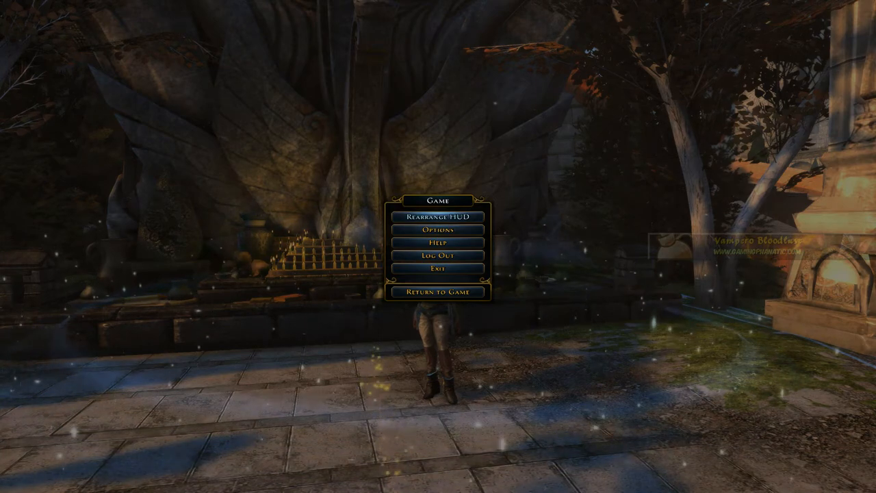
pyautogui.click(438, 290)
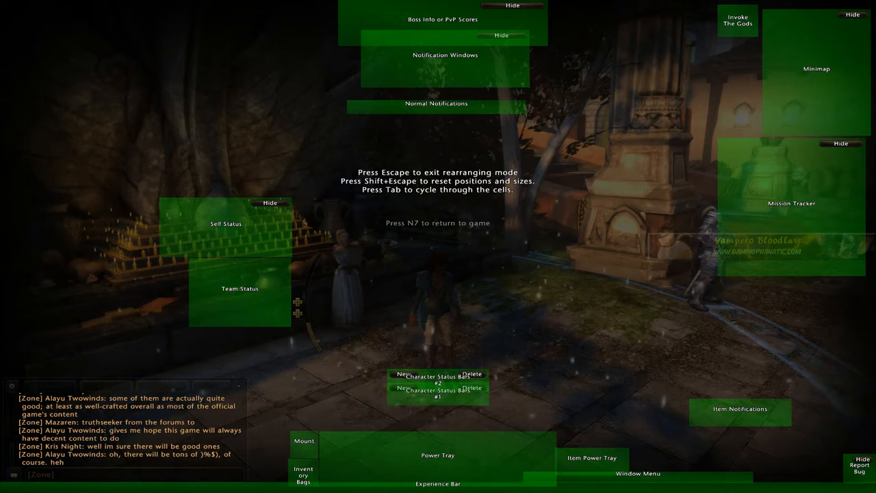
pyautogui.click(302, 473)
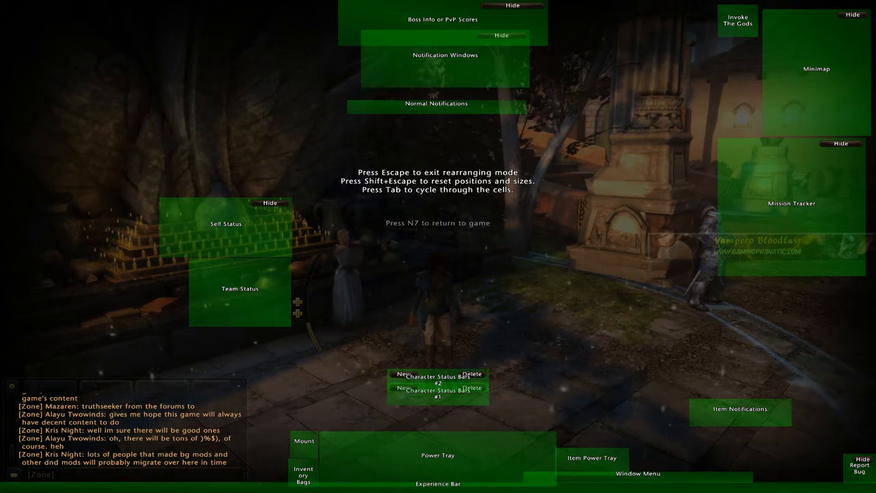
# Step: Leave rearranging mode and open Options from the Game menu on the audio settings
pyautogui.press('Escape')
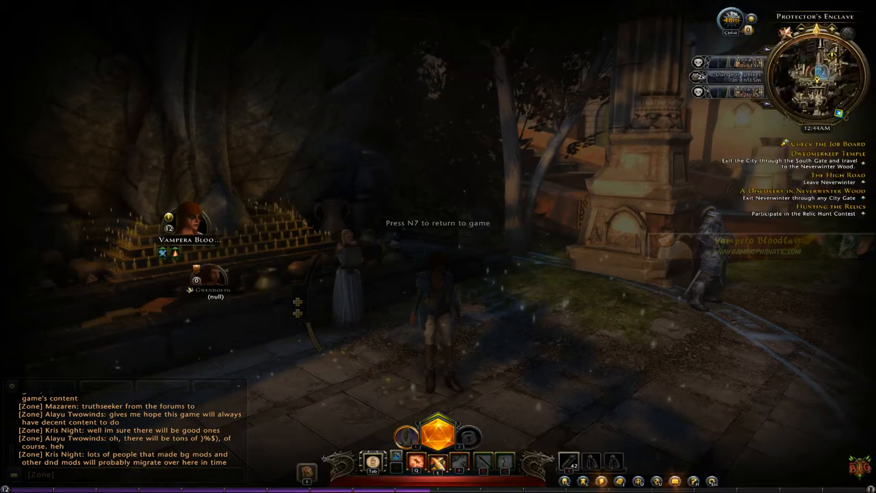
pyautogui.press('Escape')
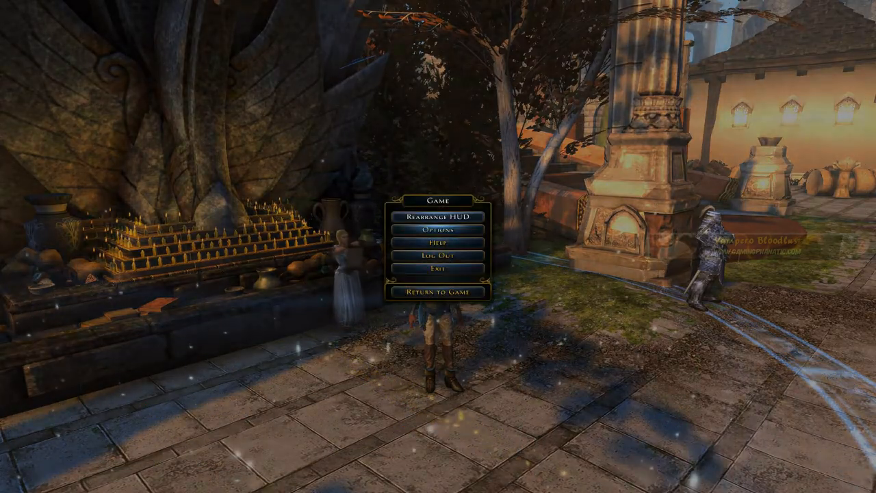
pyautogui.click(436, 230)
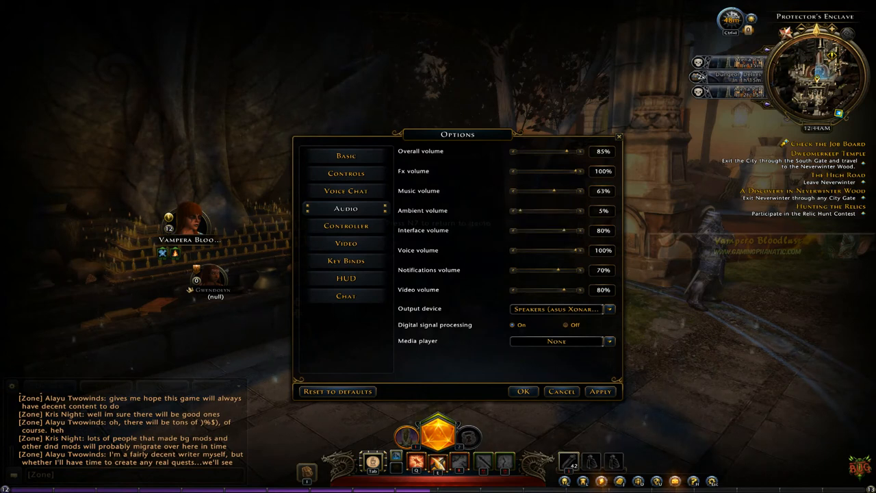
pyautogui.moveTo(430, 269)
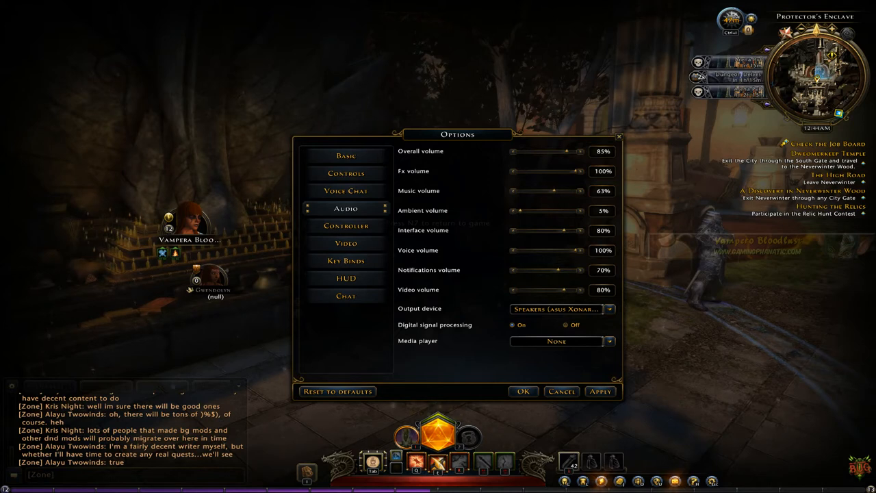
pyautogui.moveTo(419, 289)
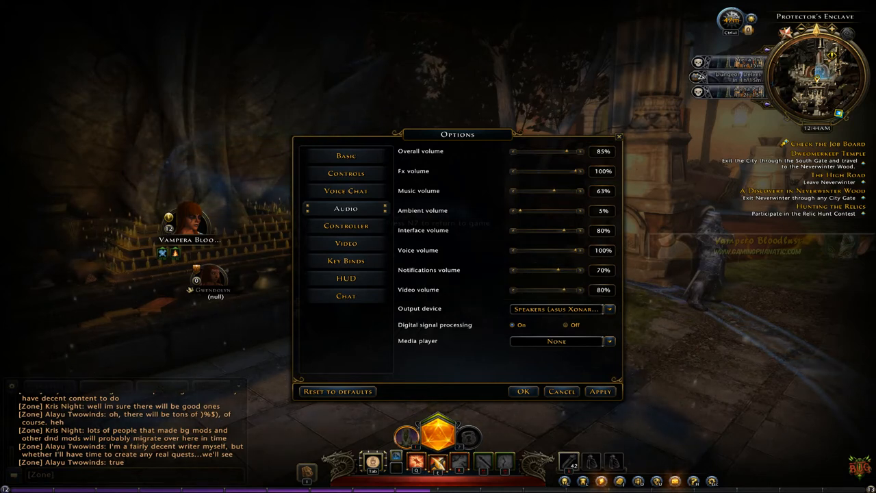
pyautogui.click(345, 156)
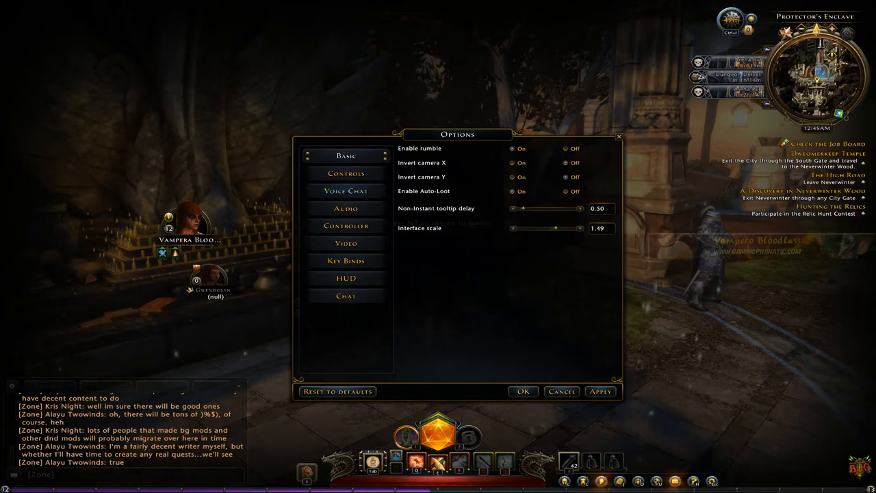
pyautogui.click(347, 173)
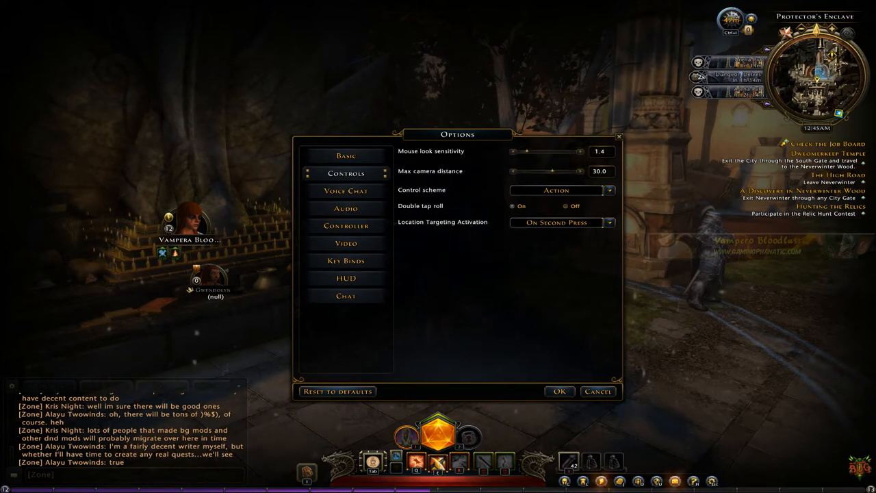
pyautogui.click(345, 192)
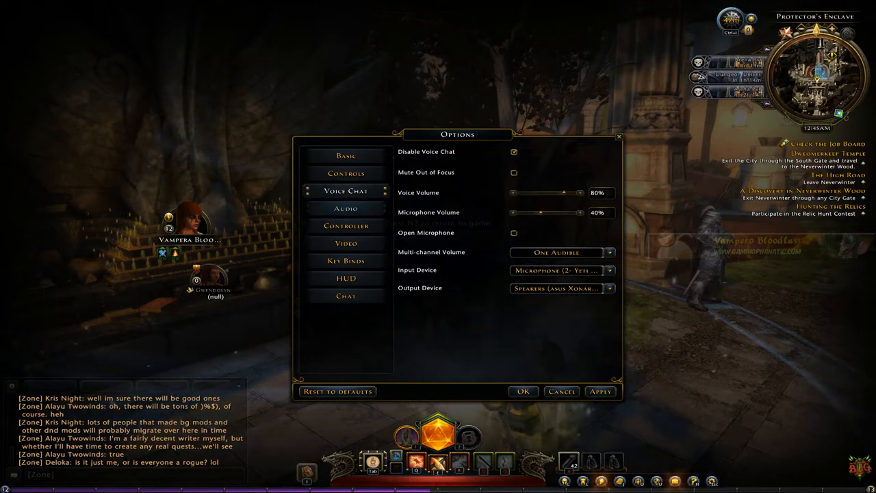
pyautogui.click(345, 208)
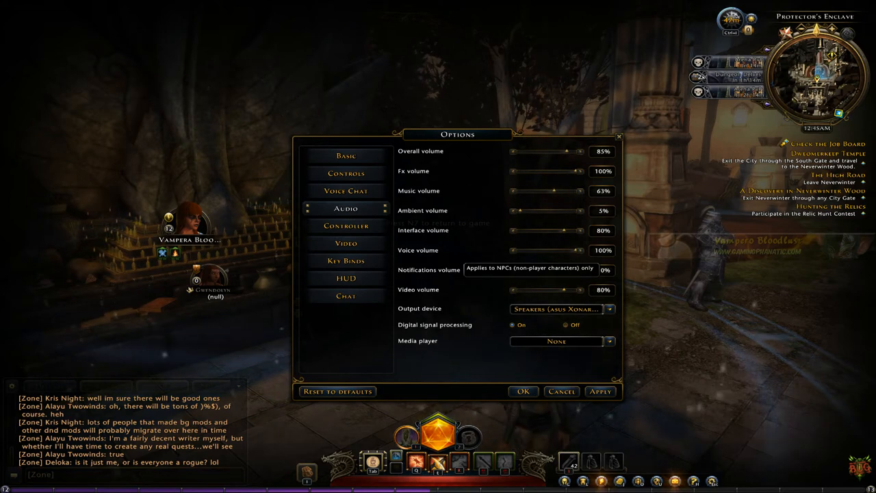
# Step: View the Controller settings, then the Video settings scrolled down to the Effects section
pyautogui.click(345, 225)
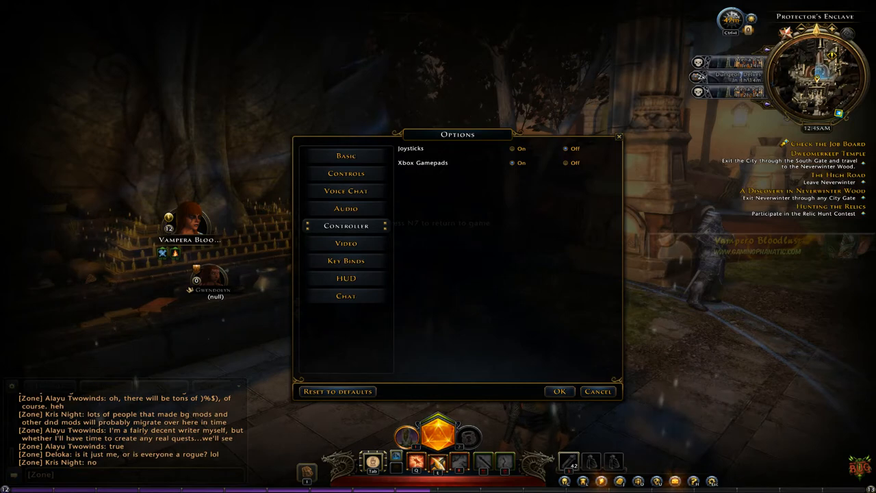
pyautogui.click(346, 243)
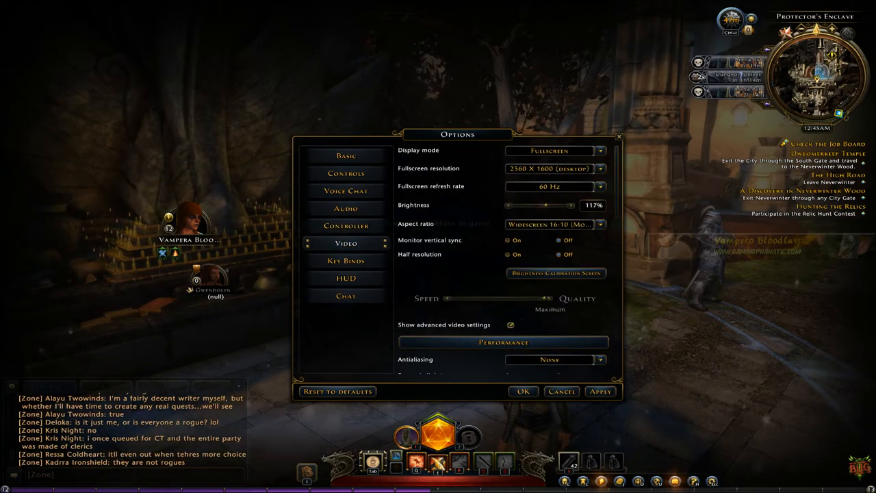
pyautogui.scroll(-3)
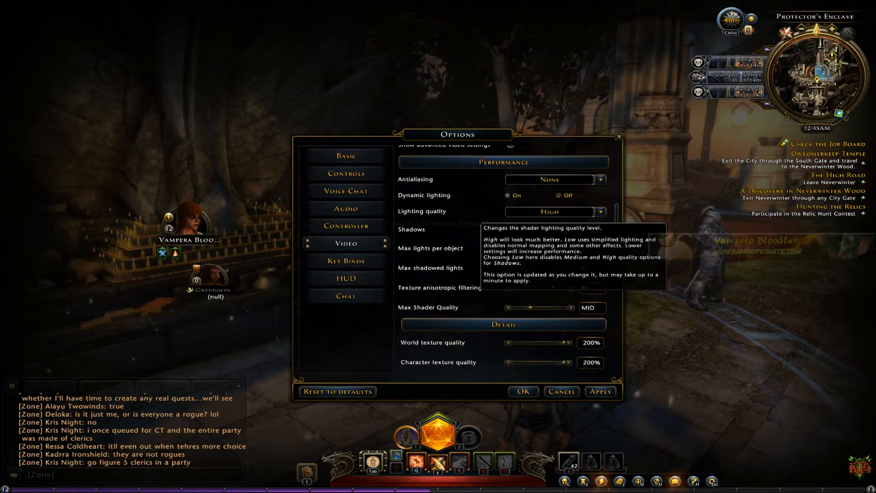
pyautogui.scroll(-3)
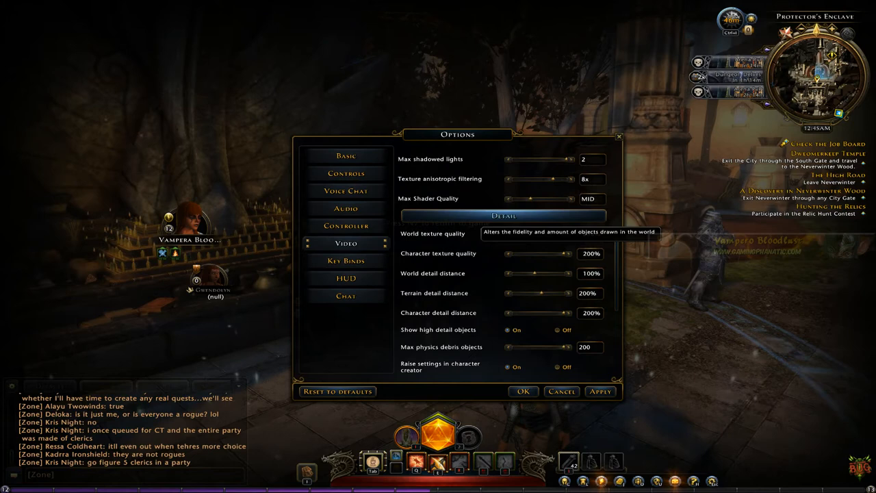
pyautogui.scroll(-3)
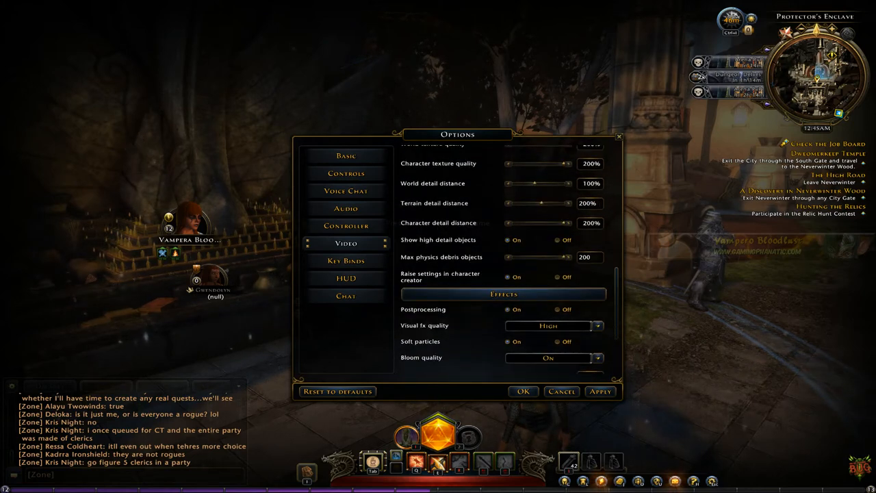
pyautogui.scroll(-3)
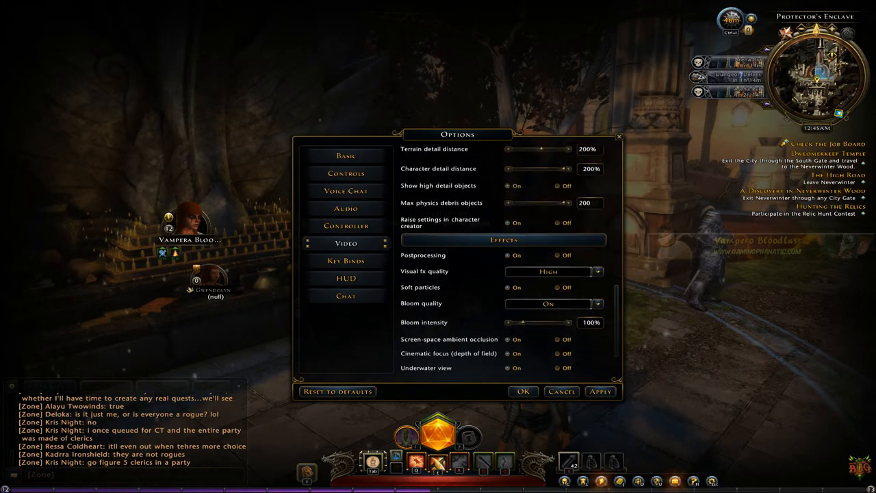
# Step: View the Key Binds list and scroll up through its window and action shortcuts
pyautogui.click(347, 260)
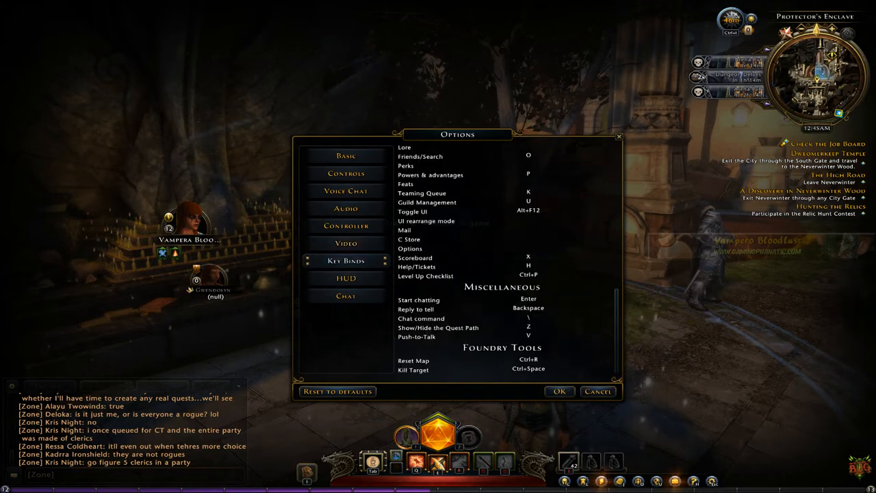
pyautogui.moveTo(529, 211)
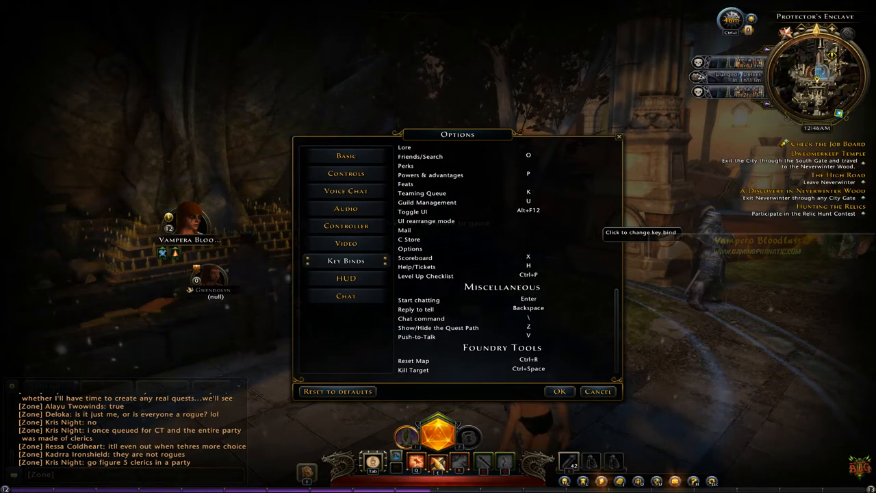
pyautogui.scroll(3)
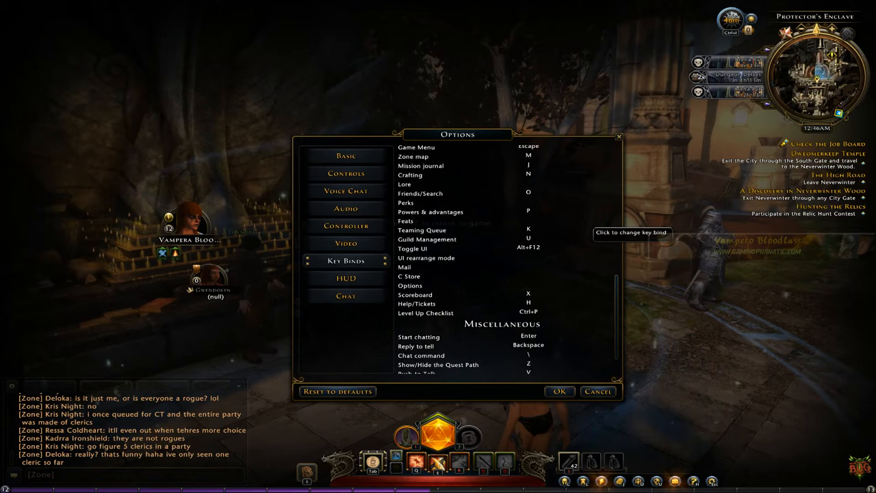
pyautogui.scroll(3)
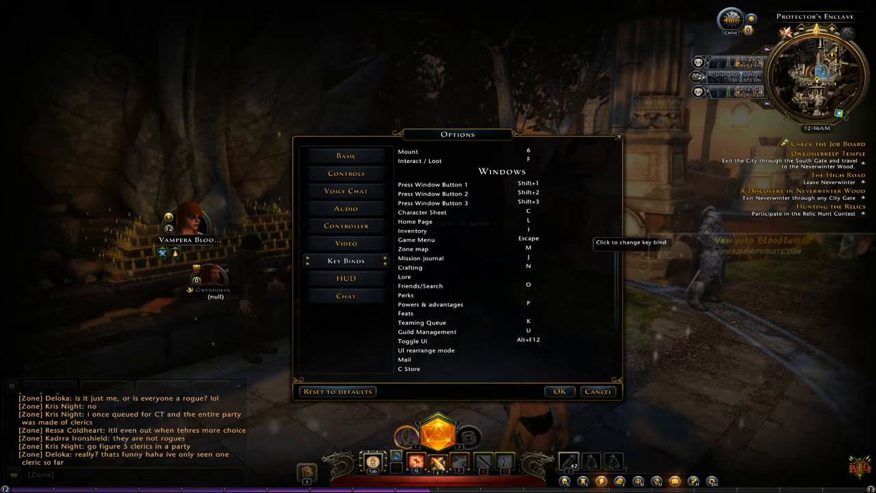
pyautogui.scroll(3)
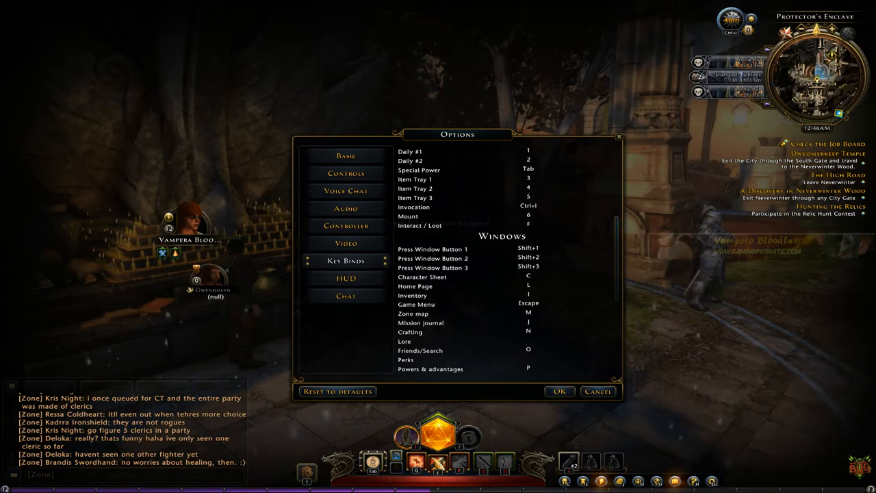
# Step: View the HUD settings for enemy, friendly NPC and friend names, life and reticles
pyautogui.click(346, 278)
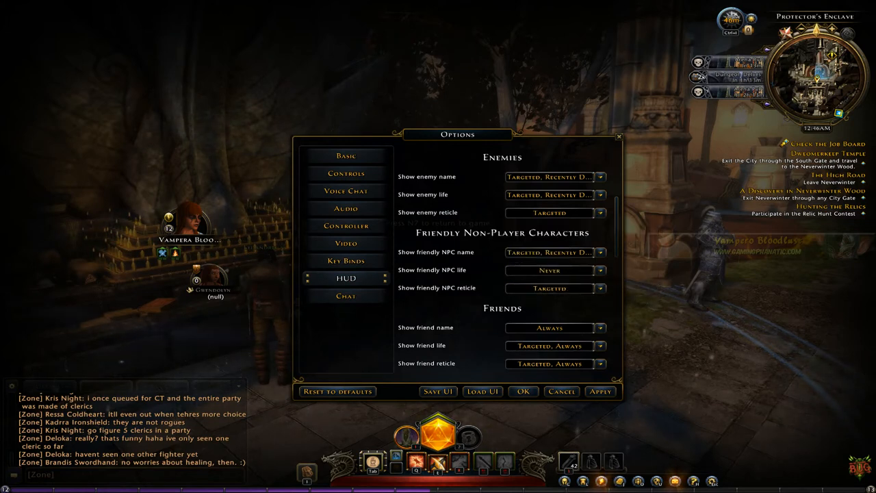
pyautogui.scroll(-3)
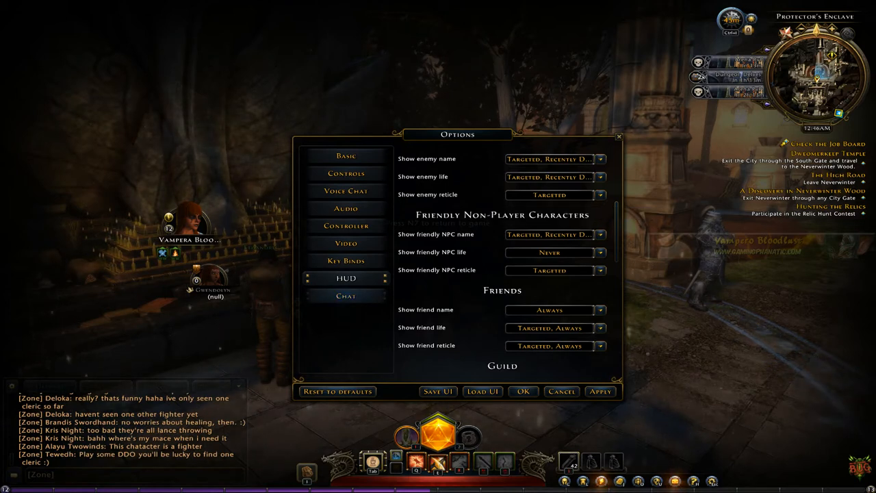
# Step: Close the Options window and return to the game world
pyautogui.click(345, 295)
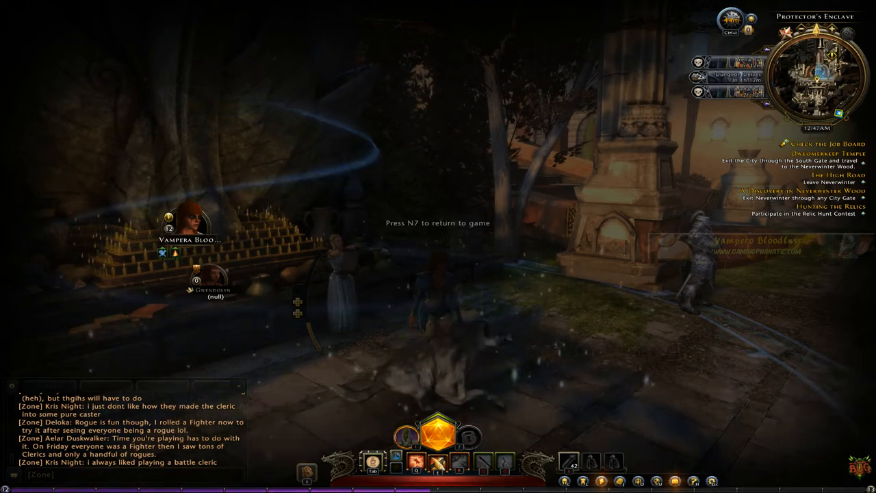
# Step: Bring up the Game menu and resume play from it
pyautogui.press('Escape')
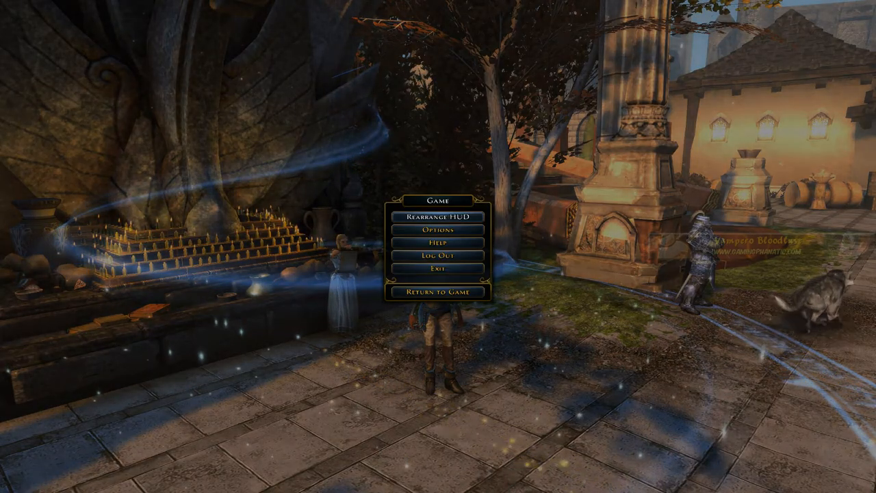
pyautogui.click(438, 291)
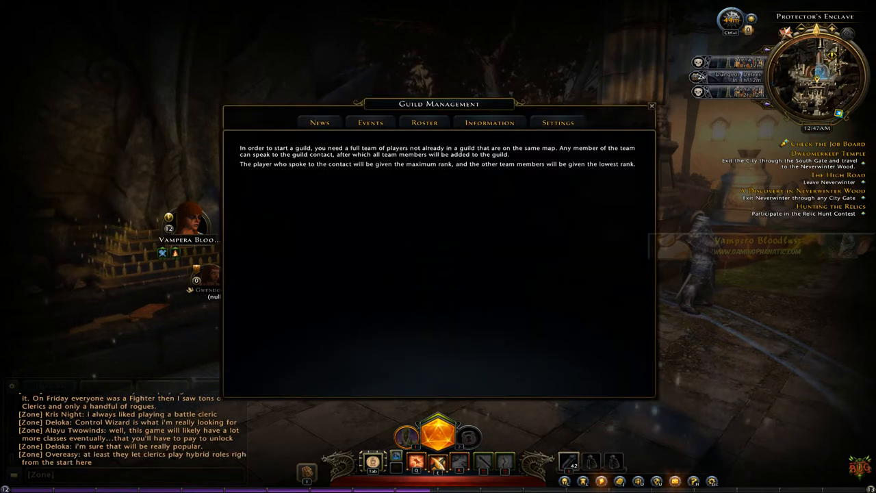
pyautogui.moveTo(370, 123)
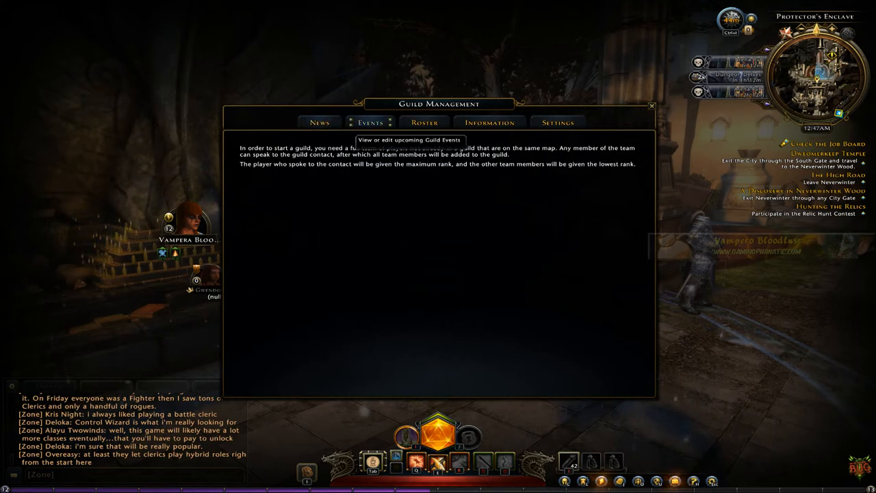
pyautogui.moveTo(490, 123)
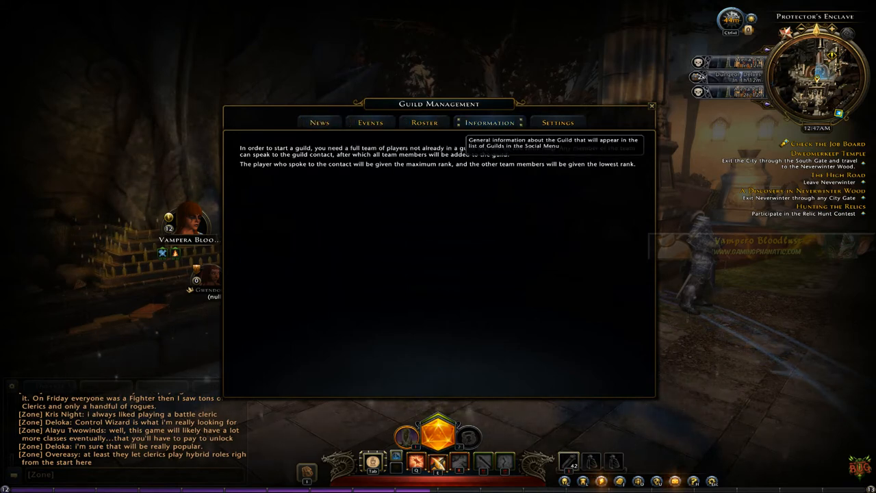
pyautogui.moveTo(558, 124)
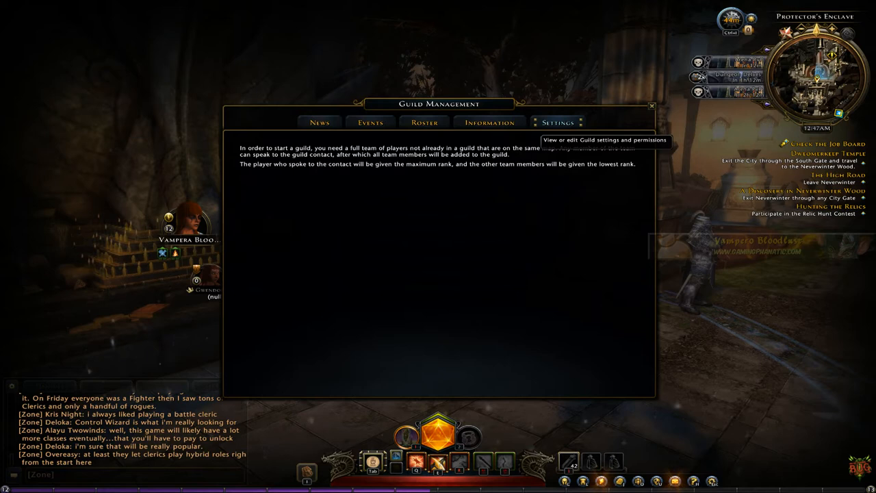
pyautogui.moveTo(369, 123)
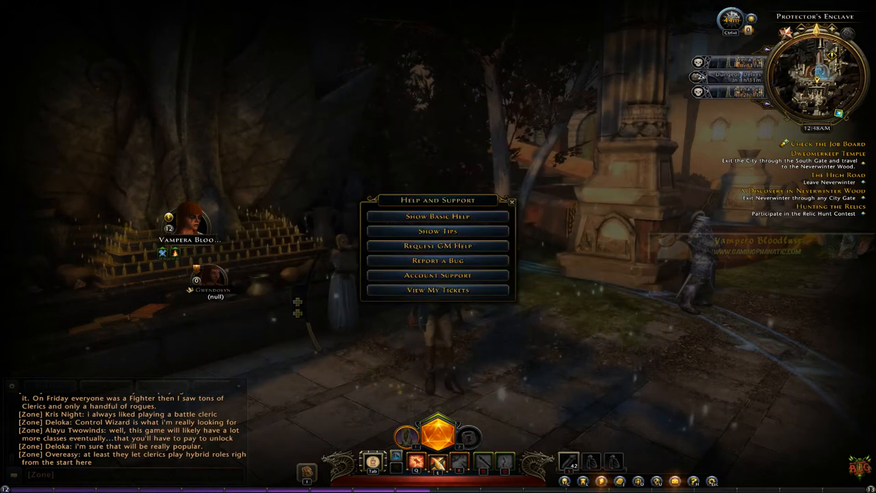
# Step: Close Help and Support and show the Friends list in the Social window
pyautogui.click(663, 460)
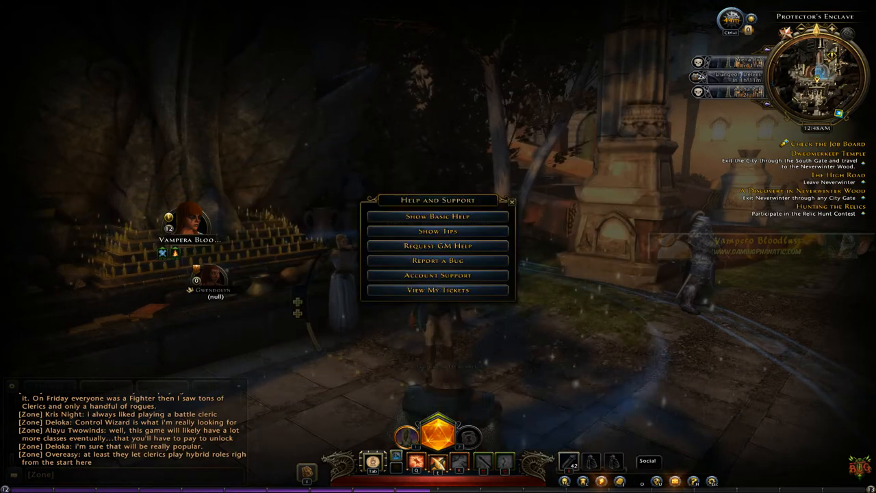
pyautogui.click(646, 460)
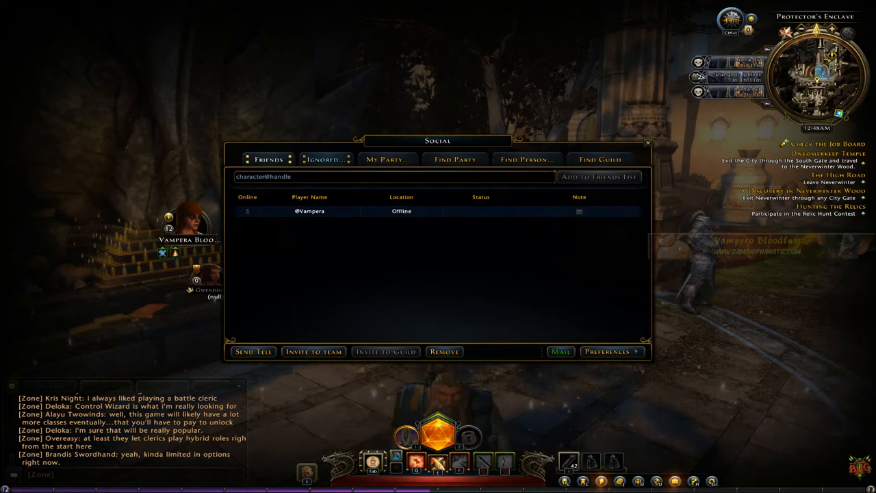
# Step: Browse the Ignored, My Party, Find Person and Find Guild lists in Social
pyautogui.click(324, 159)
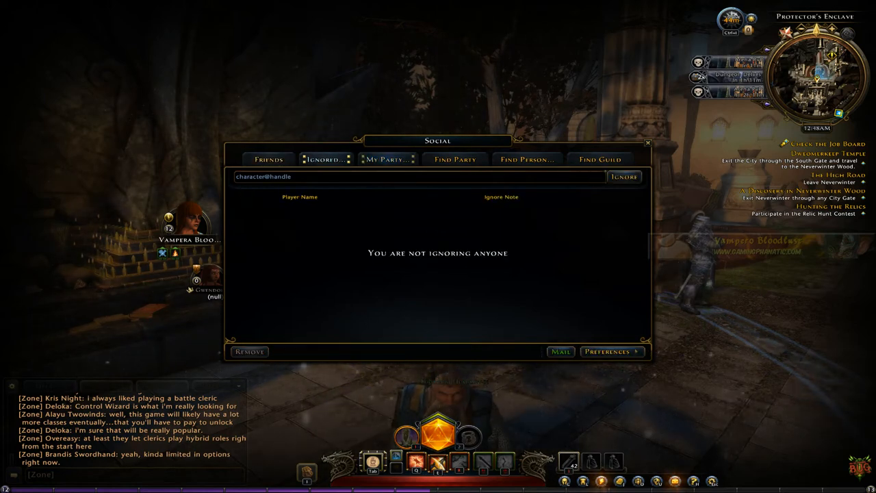
pyautogui.click(389, 159)
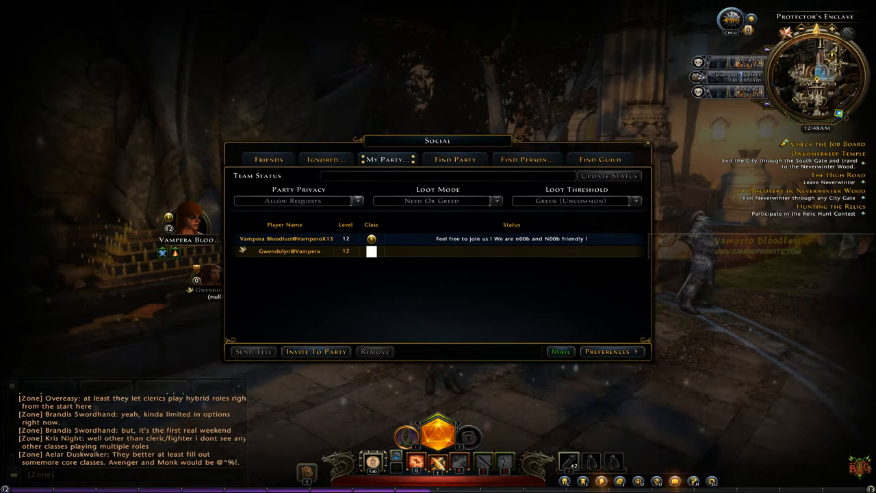
pyautogui.moveTo(293, 200)
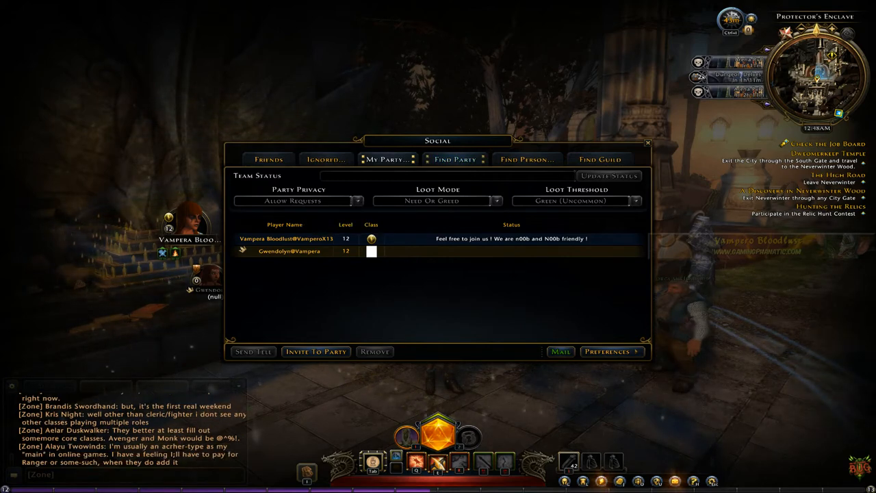
pyautogui.click(455, 159)
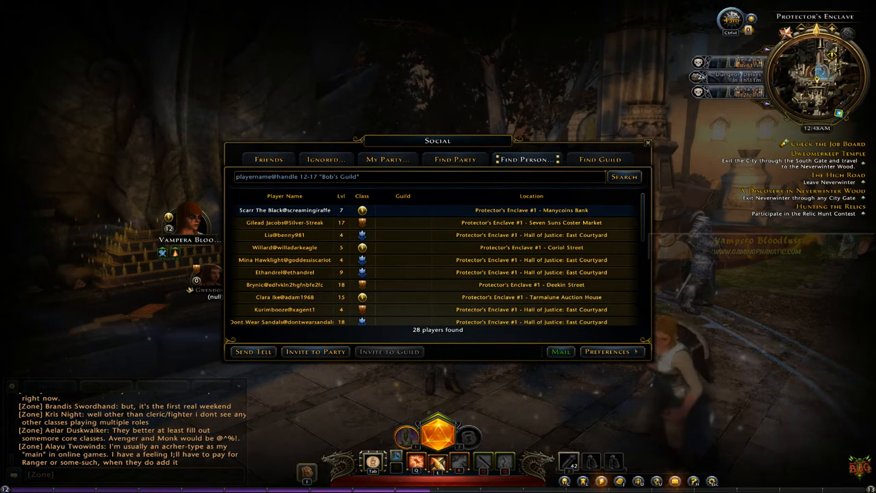
pyautogui.click(599, 159)
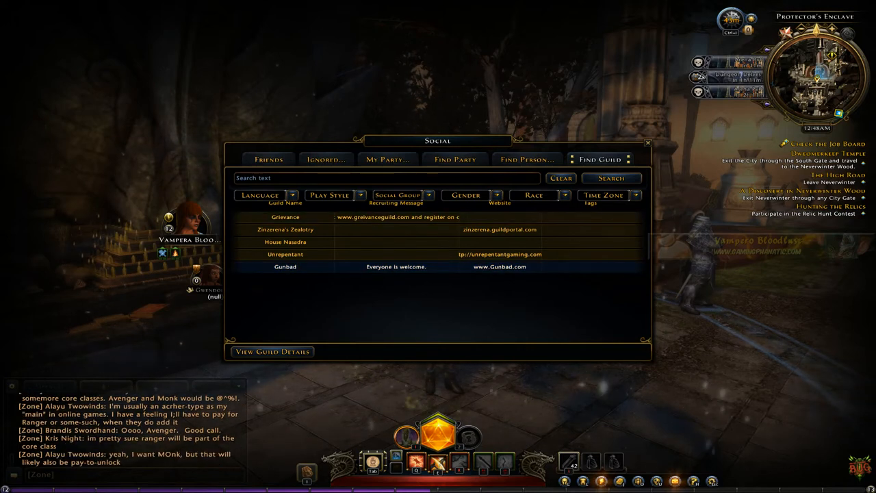
# Step: View the Gunbad guild details and close them
pyautogui.click(273, 350)
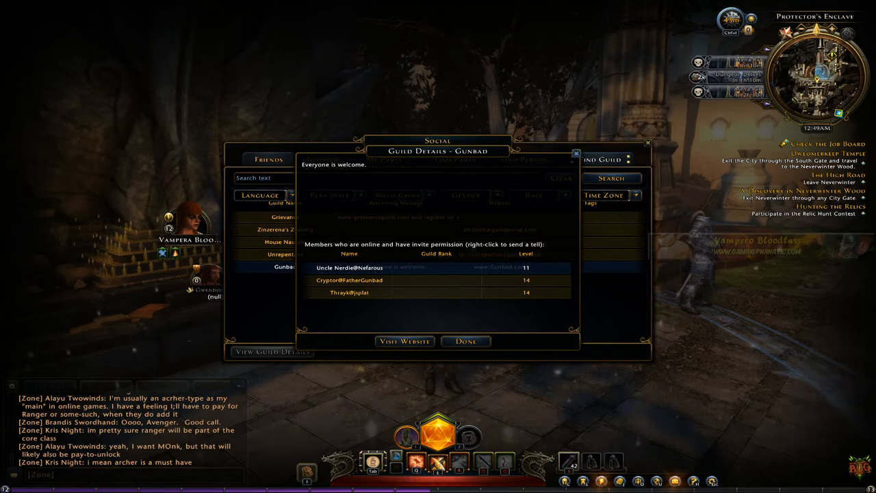
pyautogui.click(466, 341)
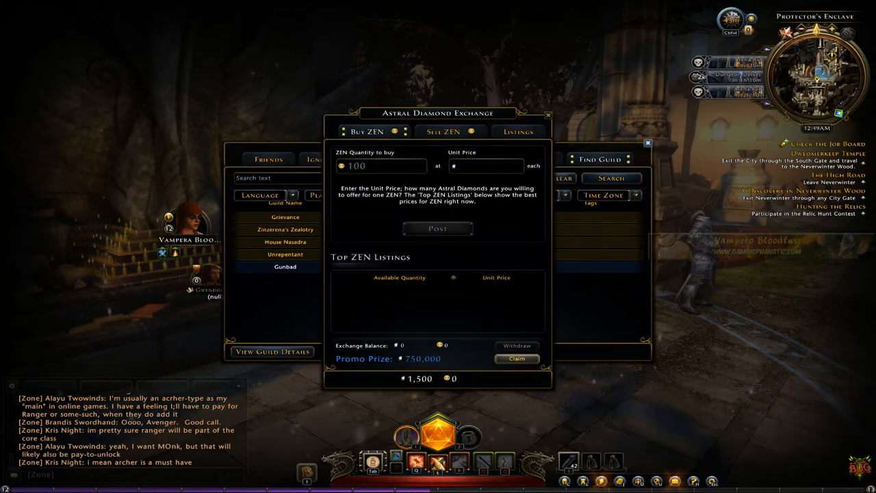
pyautogui.click(646, 144)
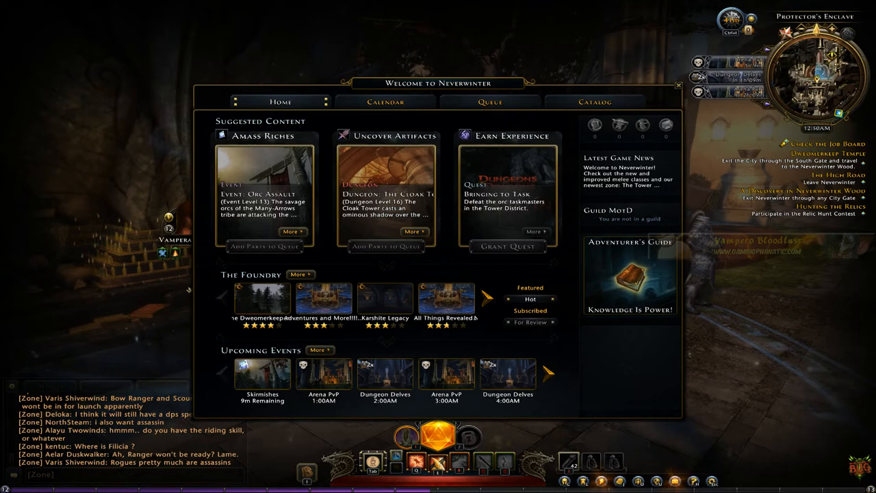
# Step: Switch the Welcome window to its Calendar page for February 2013
pyautogui.click(386, 102)
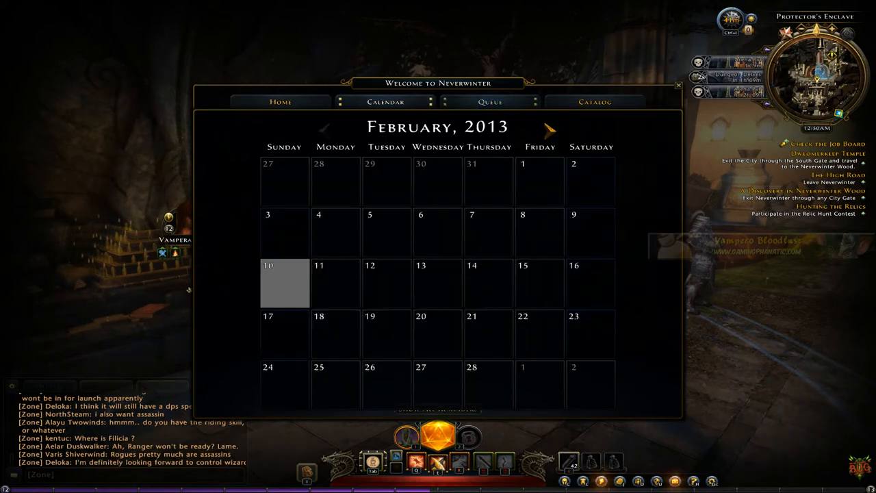
# Step: View the Welcome window's Queue and Catalog pages, then begin the attribute increase
pyautogui.click(491, 101)
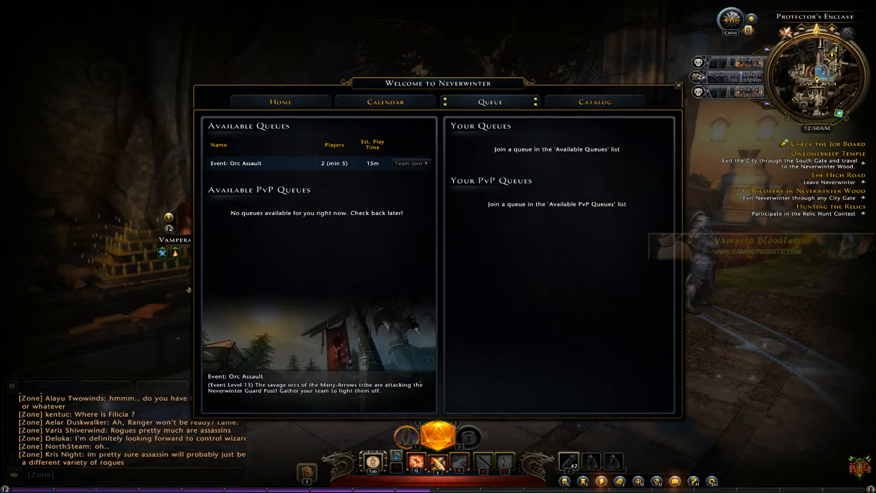
pyautogui.click(594, 101)
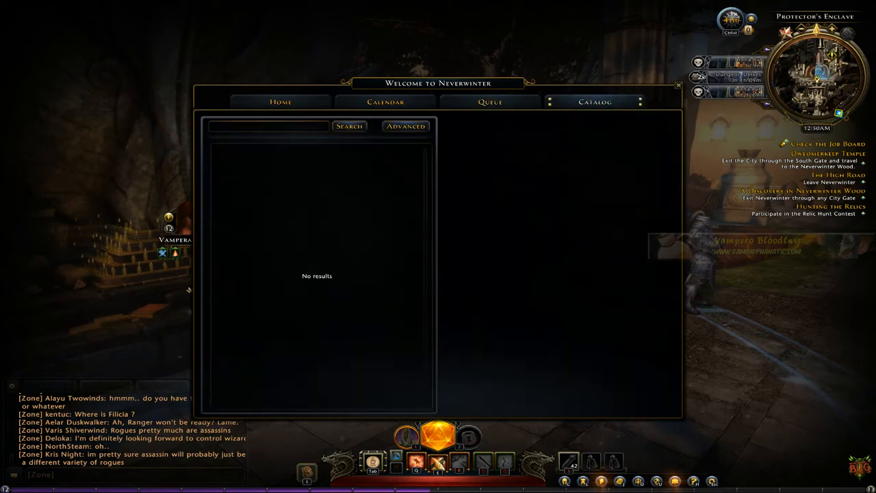
pyautogui.click(348, 126)
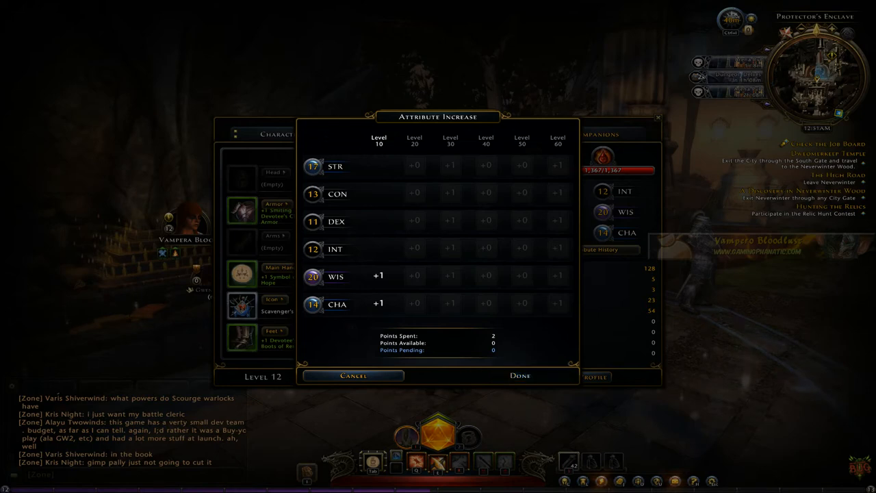
# Step: Close the attribute increase dialog and show the Character Sheet's Powers page
pyautogui.click(521, 375)
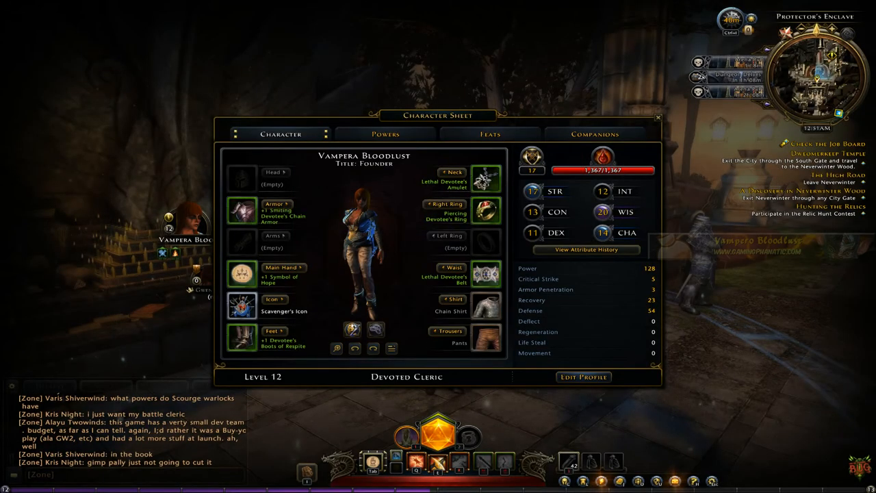
pyautogui.moveTo(241, 274)
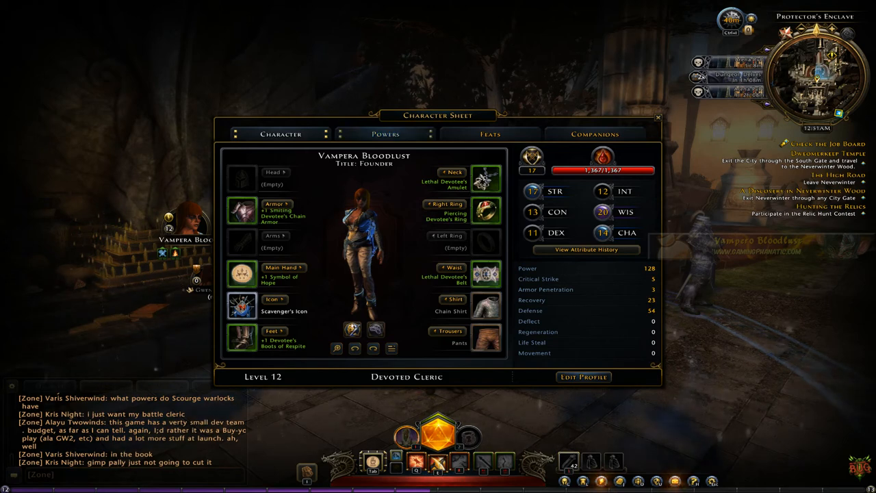
pyautogui.click(386, 134)
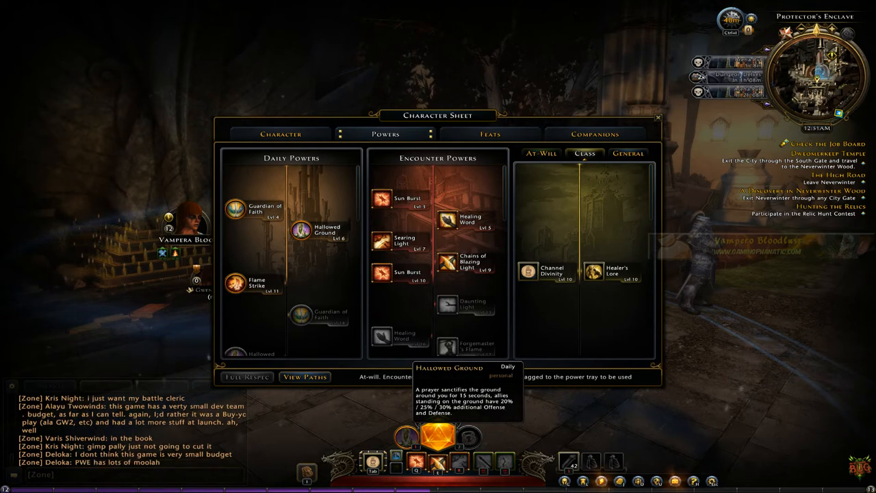
pyautogui.moveTo(448, 218)
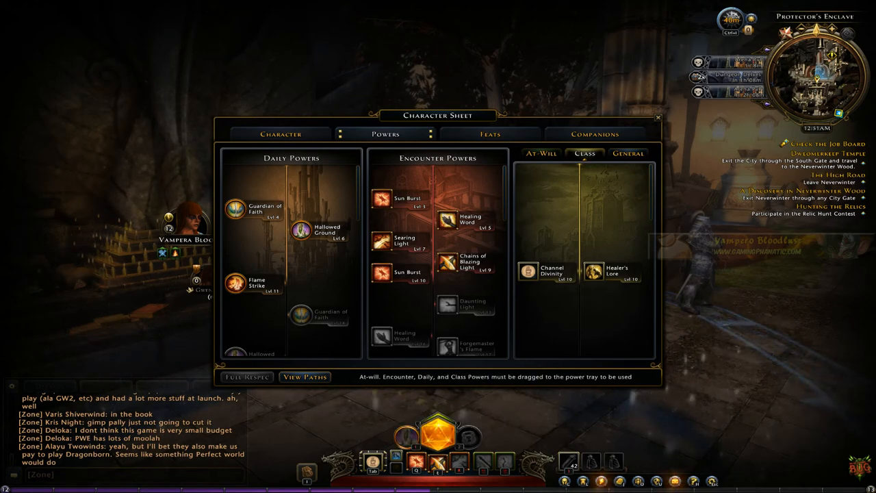
pyautogui.moveTo(527, 271)
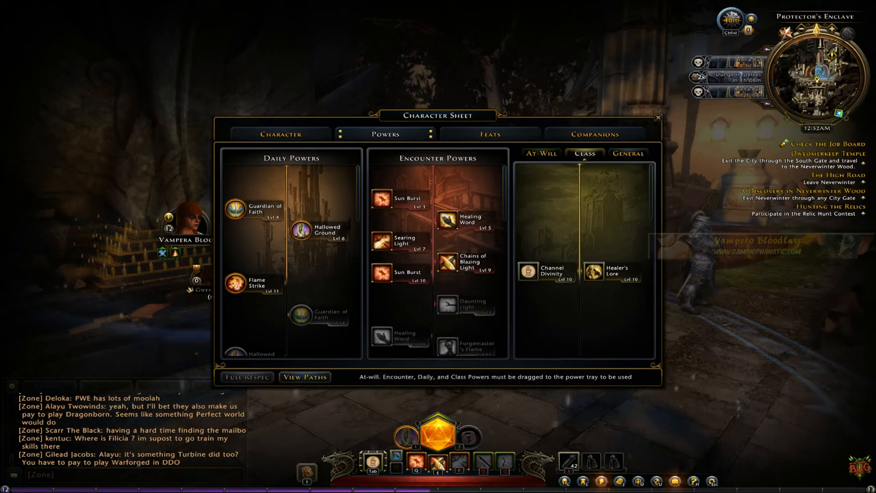
# Step: Show the Devoted Cleric's Feats page with Virtuous, Faithful and Righteous paths
pyautogui.click(627, 153)
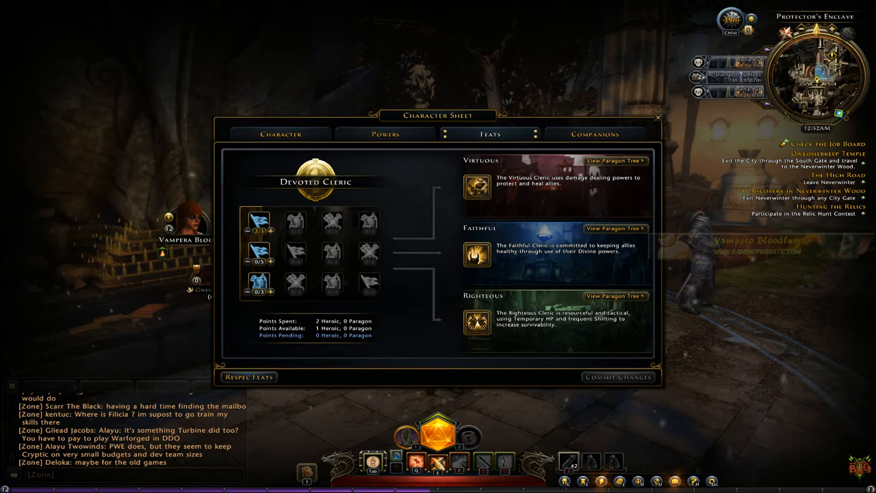
pyautogui.click(594, 134)
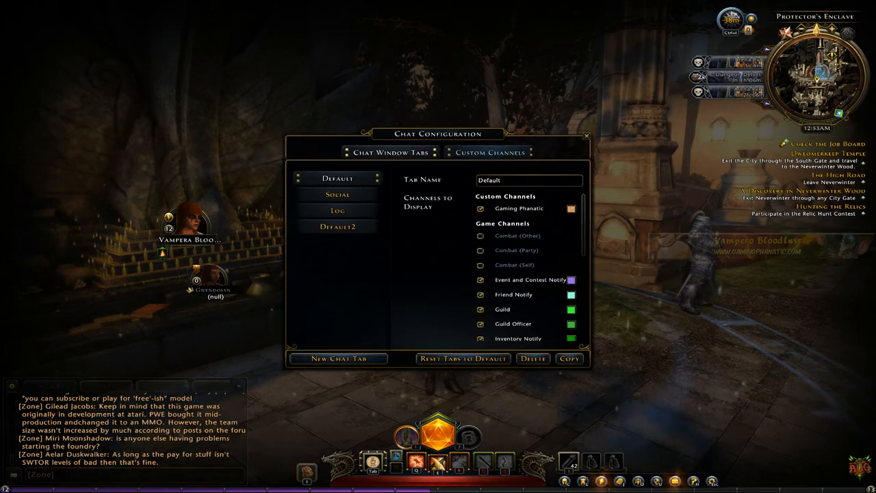
# Step: View the Custom Channels page and leave the Gaming Phanatic channel
pyautogui.click(490, 152)
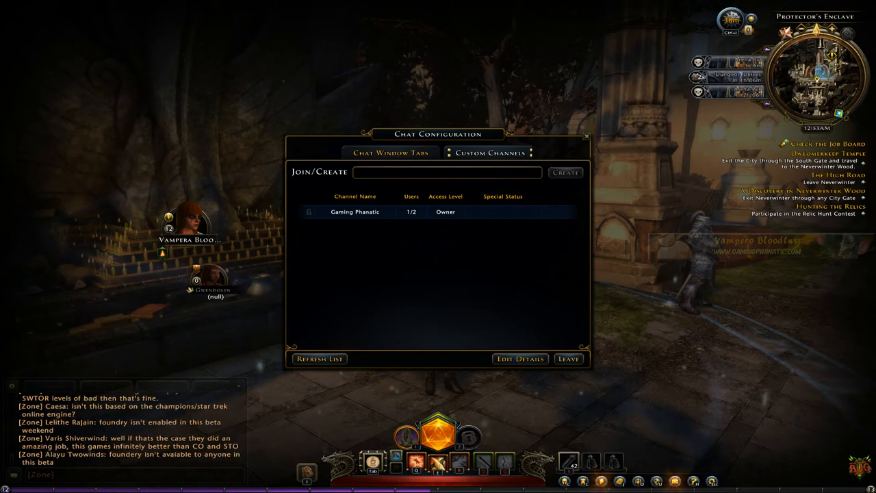
pyautogui.click(570, 359)
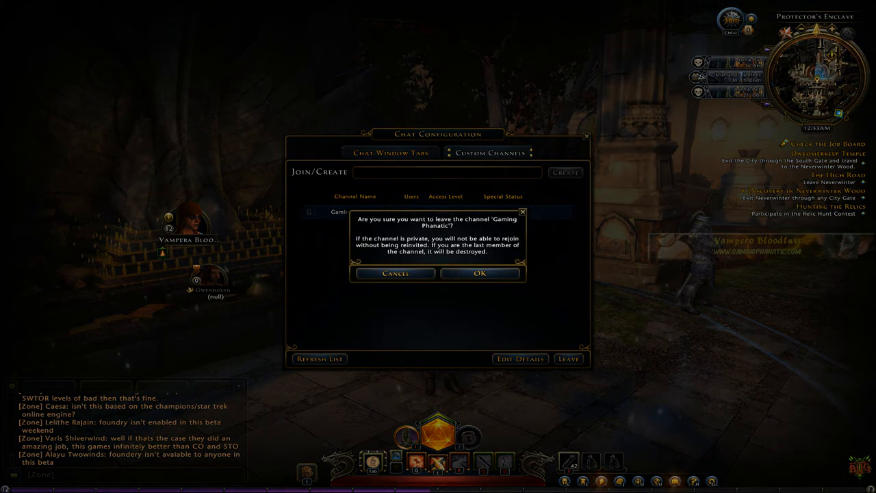
pyautogui.click(479, 272)
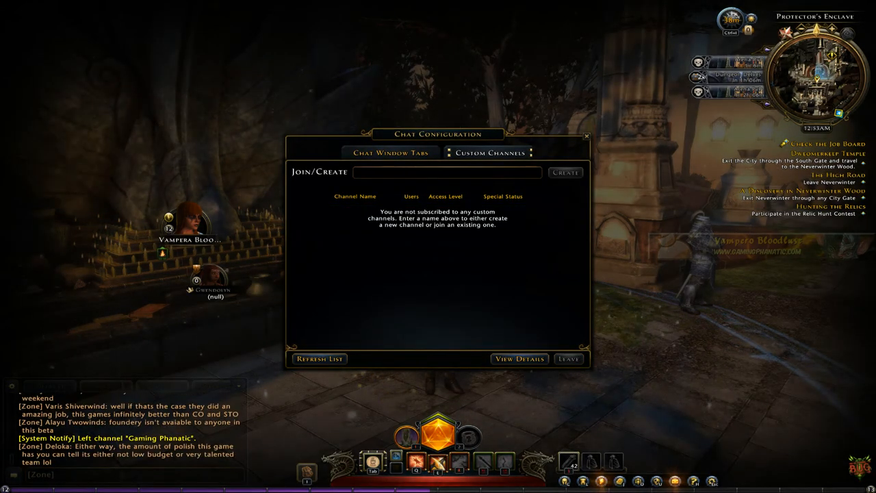